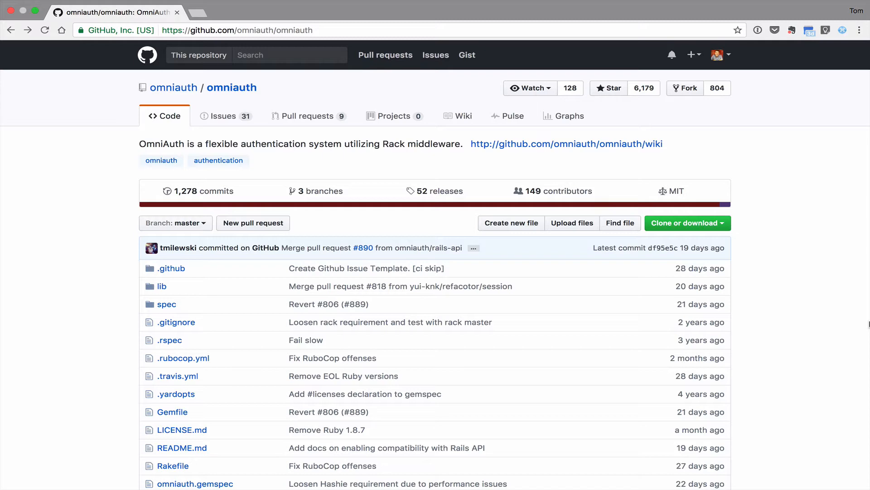
mouse_move(599, 155)
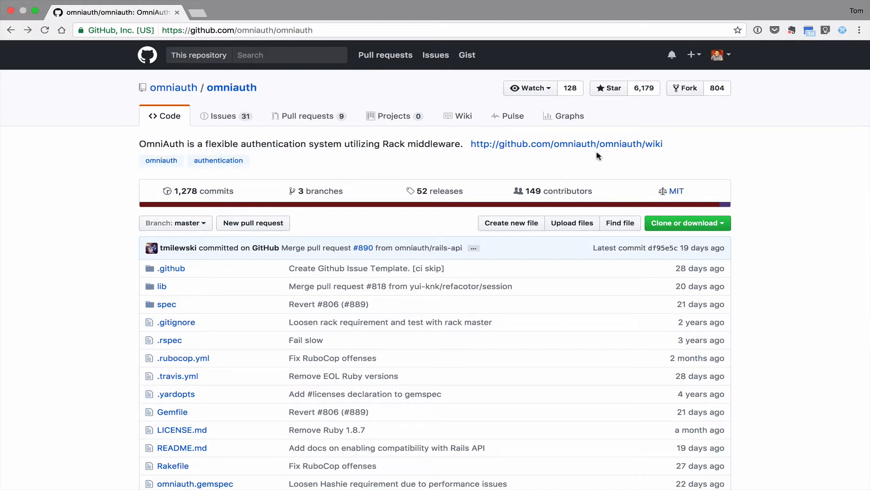
Follow the OmniAuth wiki's strategy list to the arunagw/omniauth-twitter repository.
click(462, 115)
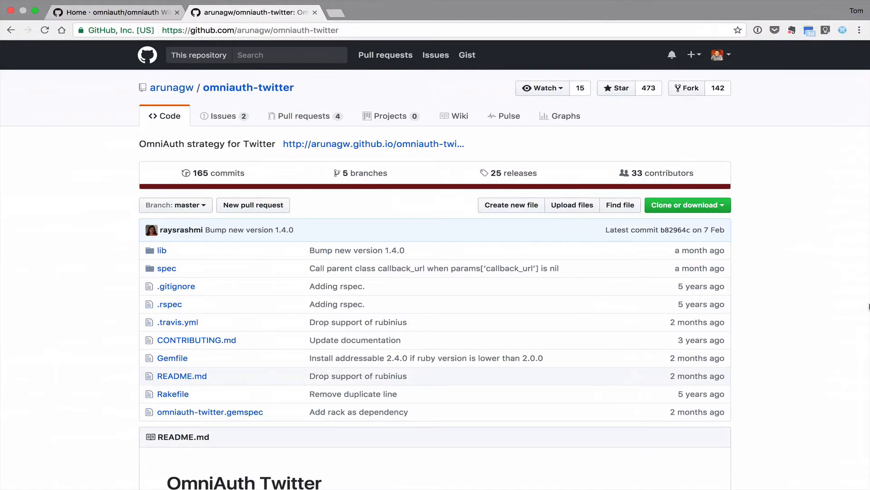
mouse_move(864, 305)
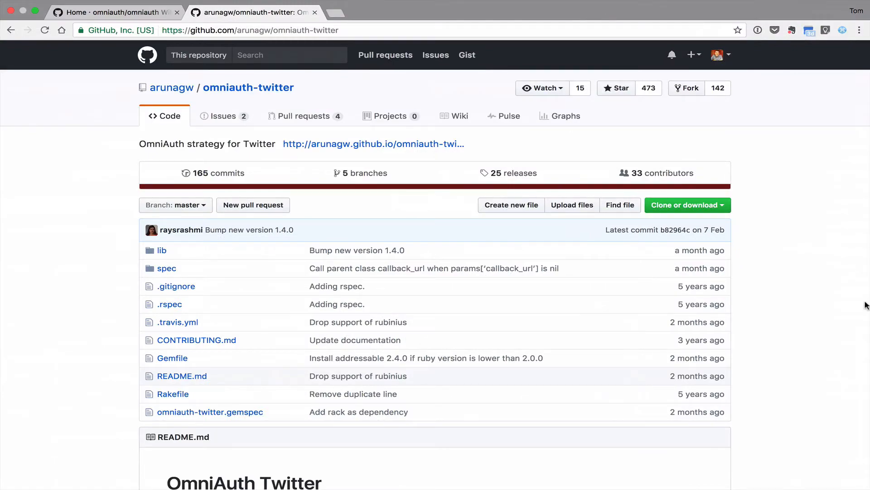
scroll(down, 3)
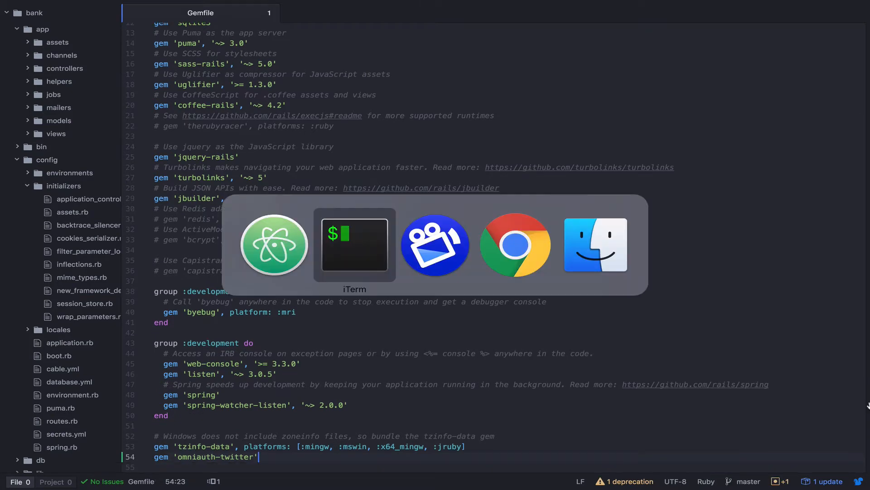
Run bundle install in iTerm so omniauth-twitter 1.4.0 gets installed.
click(353, 245)
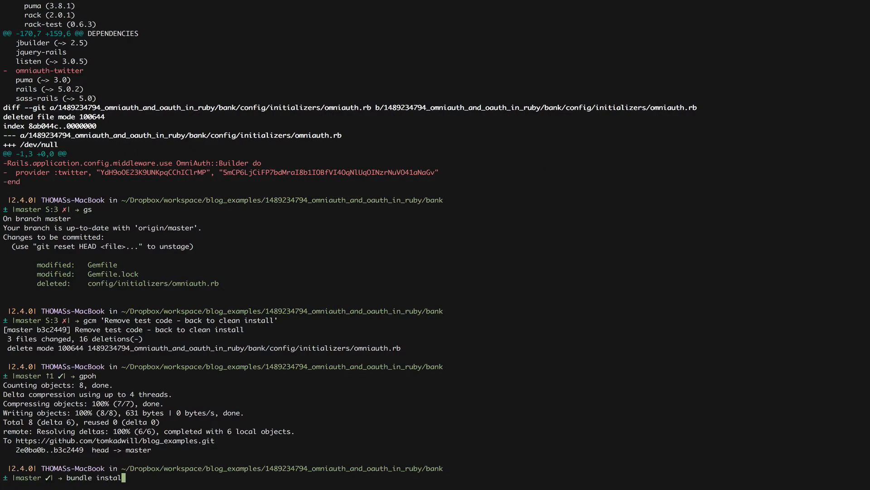
key(Return)
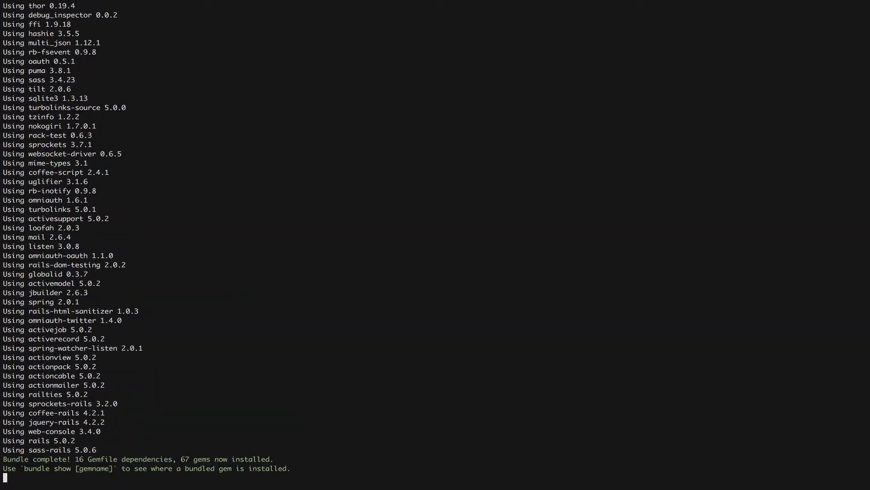
key(Return)
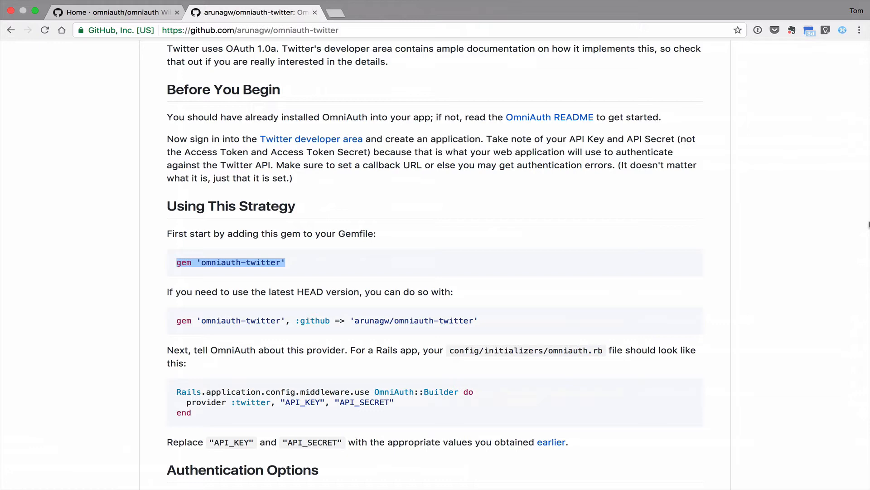
mouse_move(332, 427)
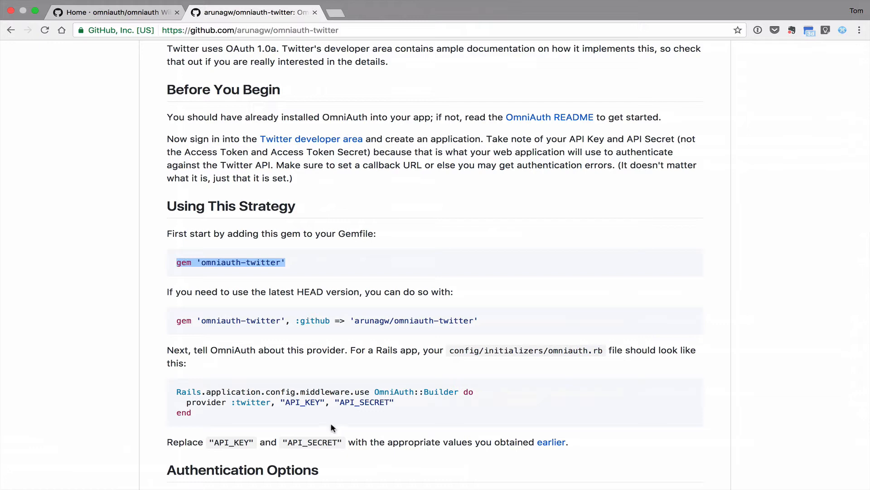
mouse_move(211, 415)
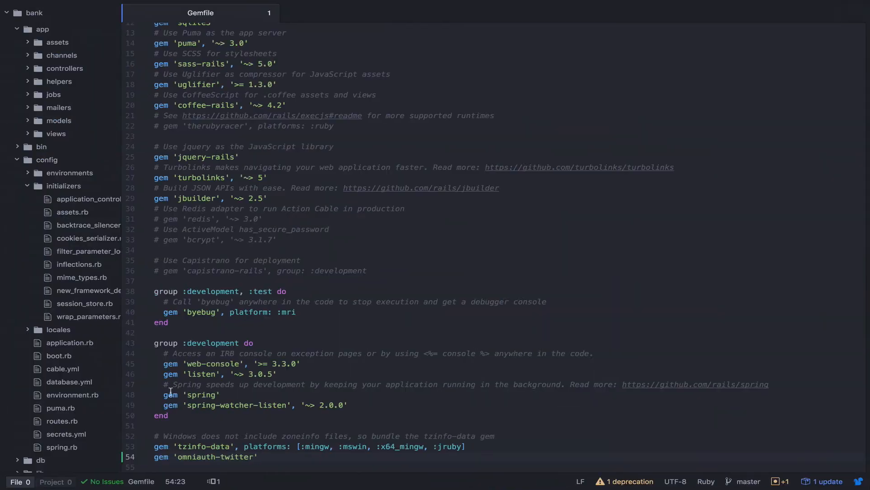
Save a new empty file as omniauth.rb under config/initializers.
key(ctrl+n)
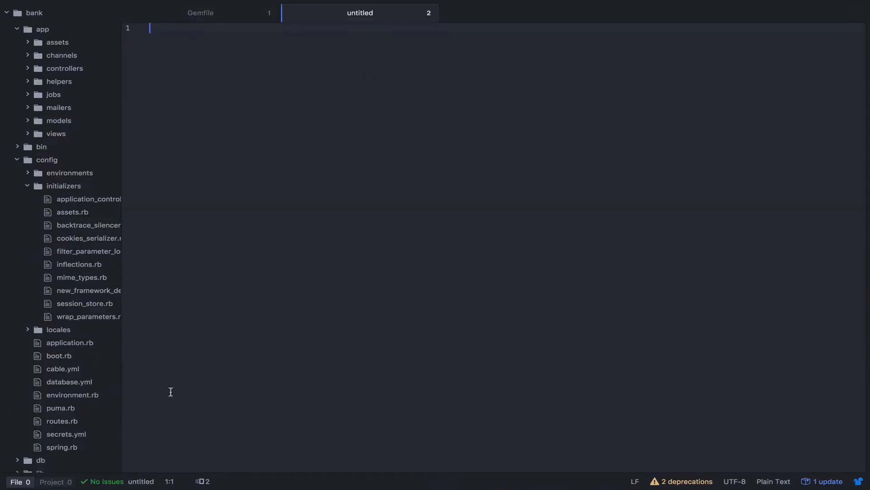
key(cmd+s)
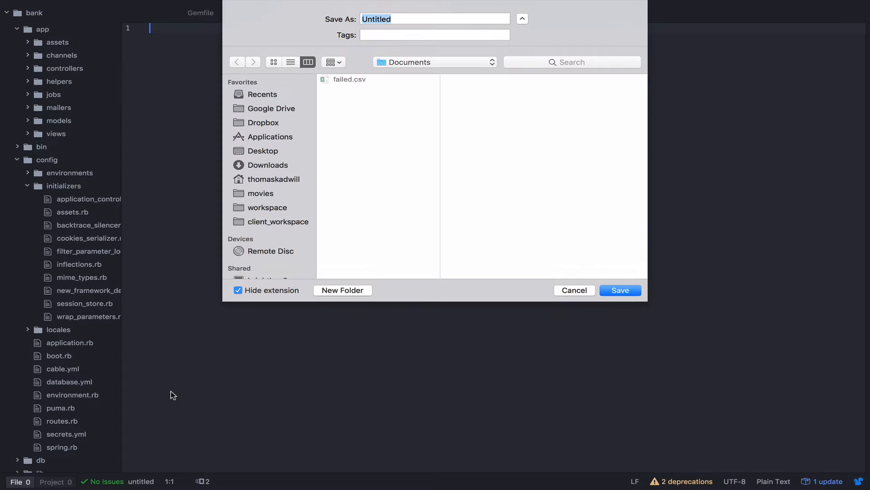
click(267, 206)
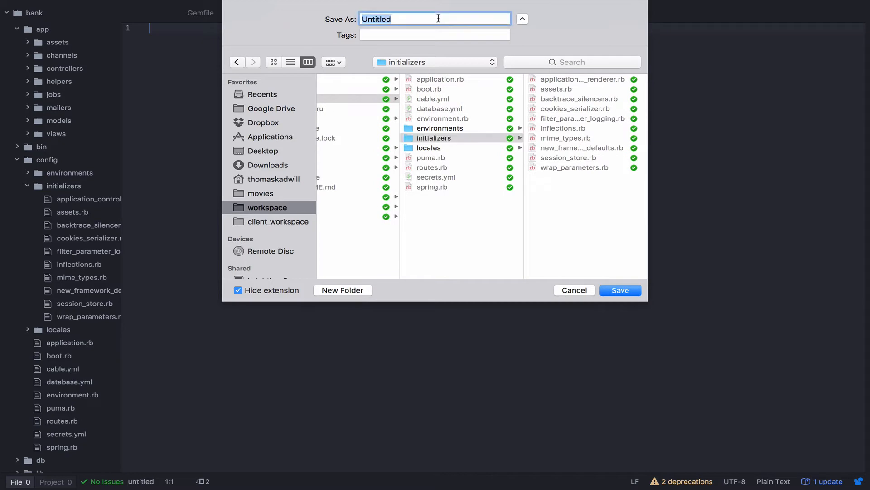
text(omniauth.r)
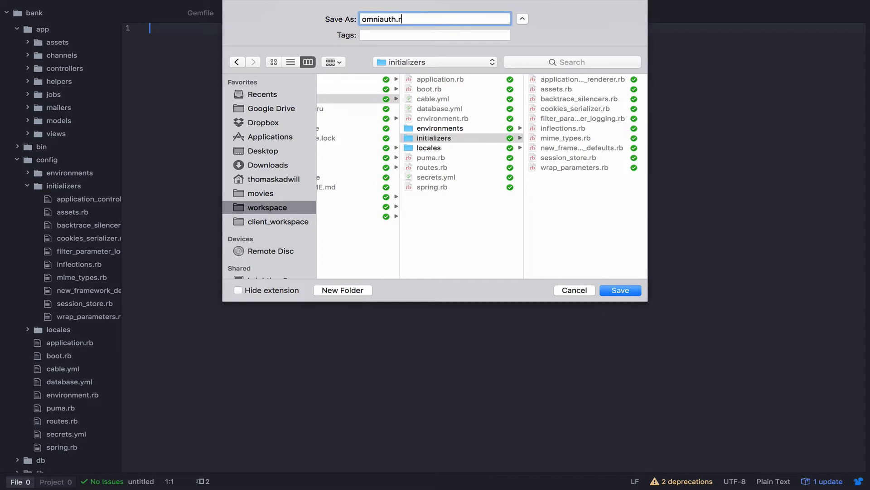
click(620, 290)
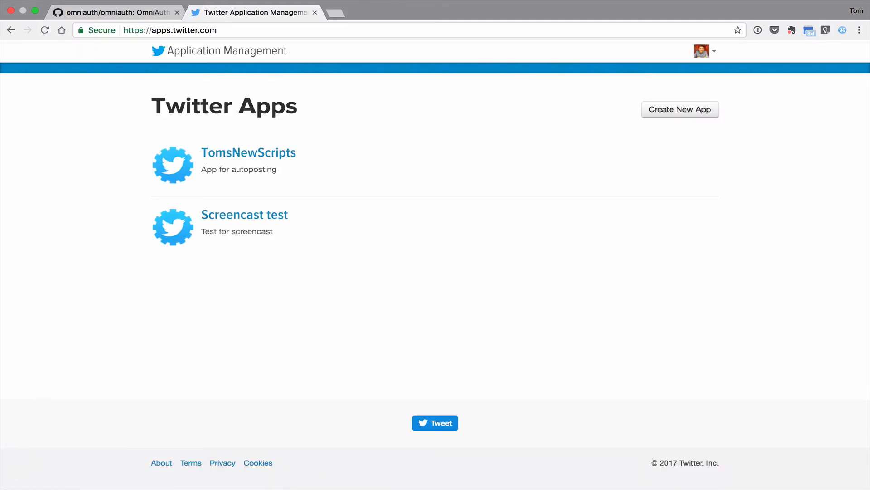
mouse_move(428, 234)
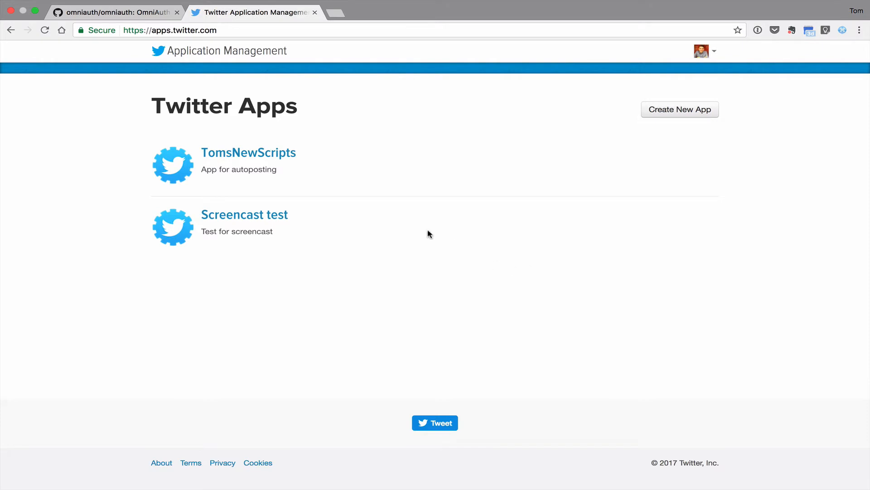
Open Screencast test's Keys and Access Tokens and select the Consumer Secret value.
click(244, 215)
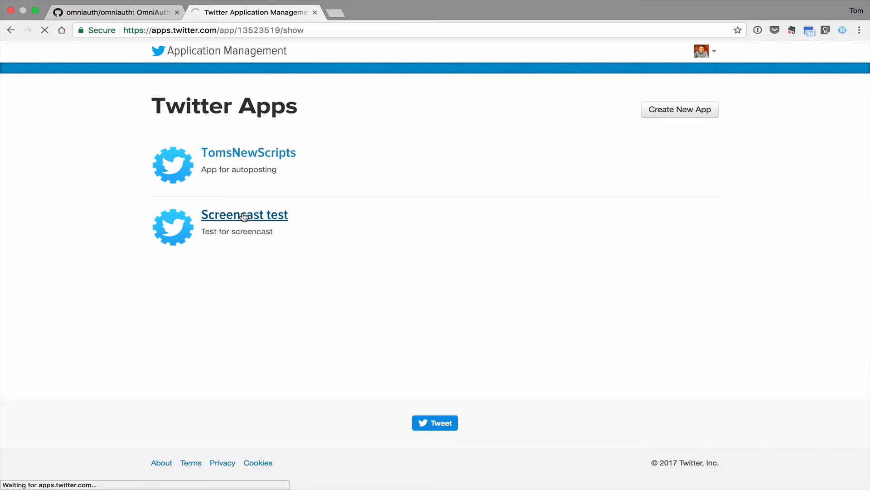
click(244, 215)
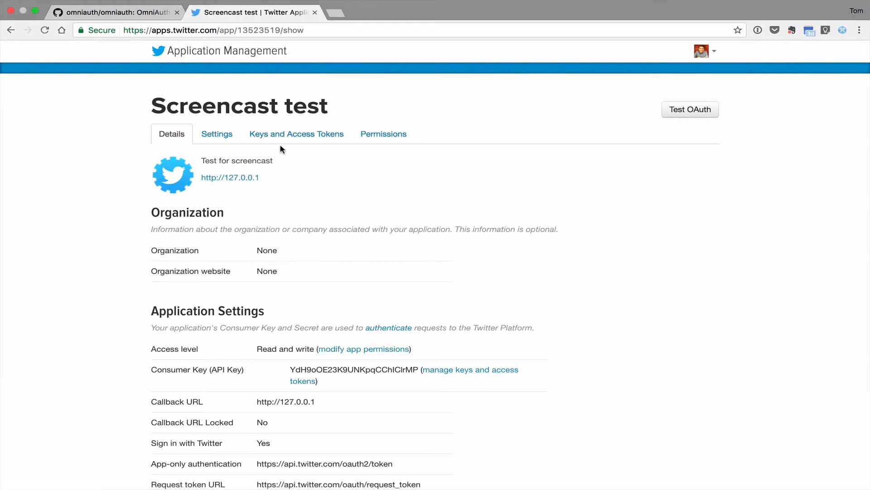
click(296, 135)
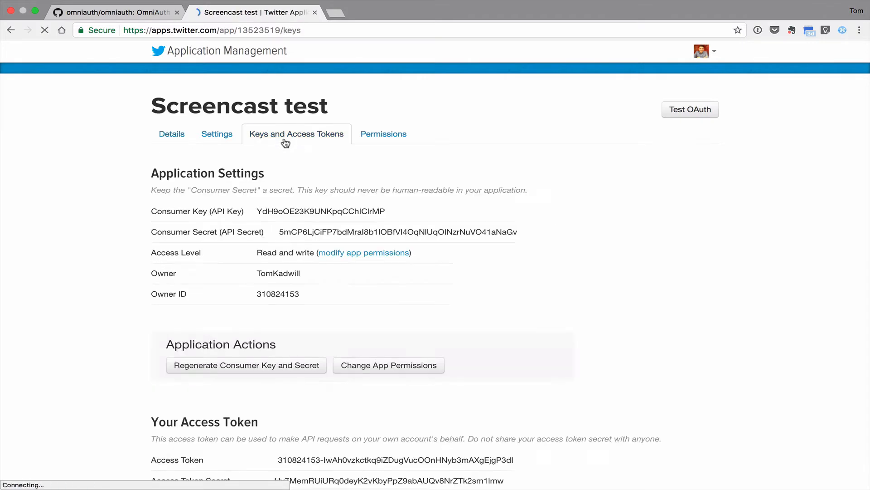
double_click(320, 212)
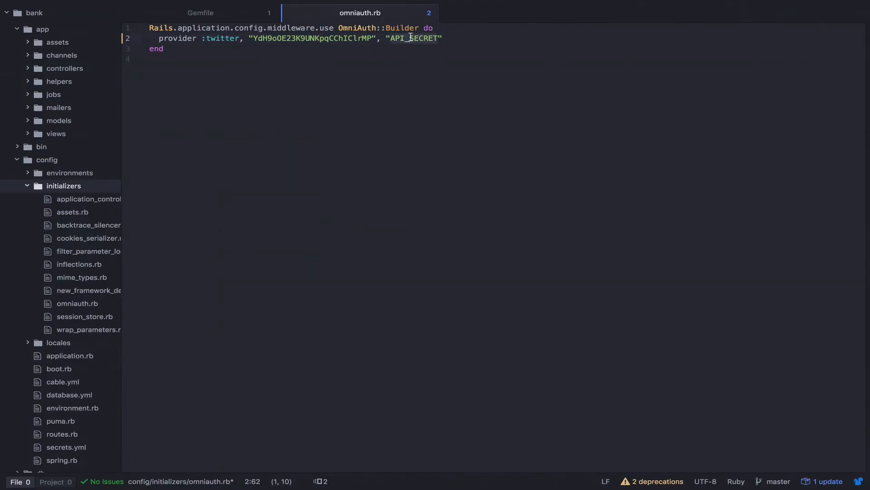
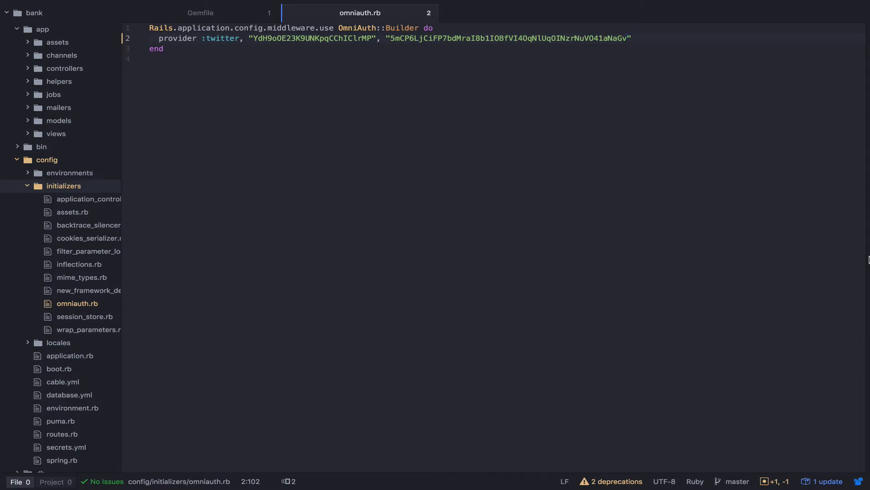
Paste the consumer secret in place of API_SECRET in omniauth.rb and save.
click(156, 7)
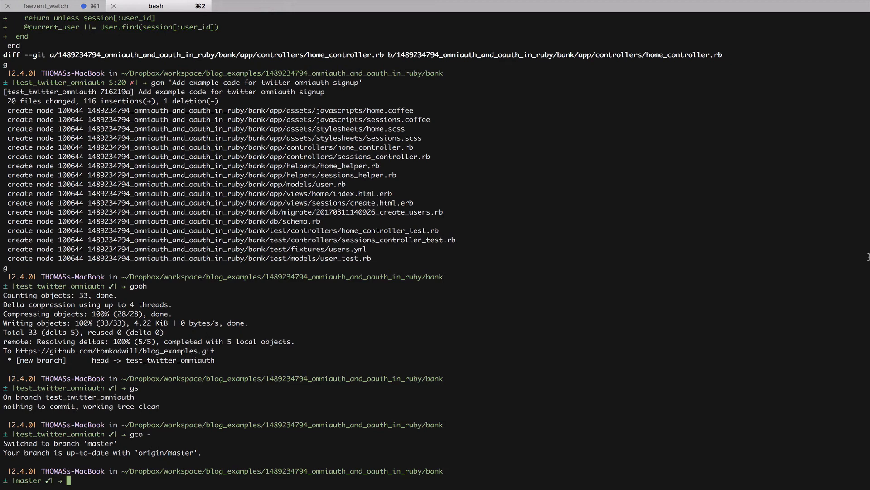
Enter the rails g controller Home index generator command in iTerm.
text(rails g)
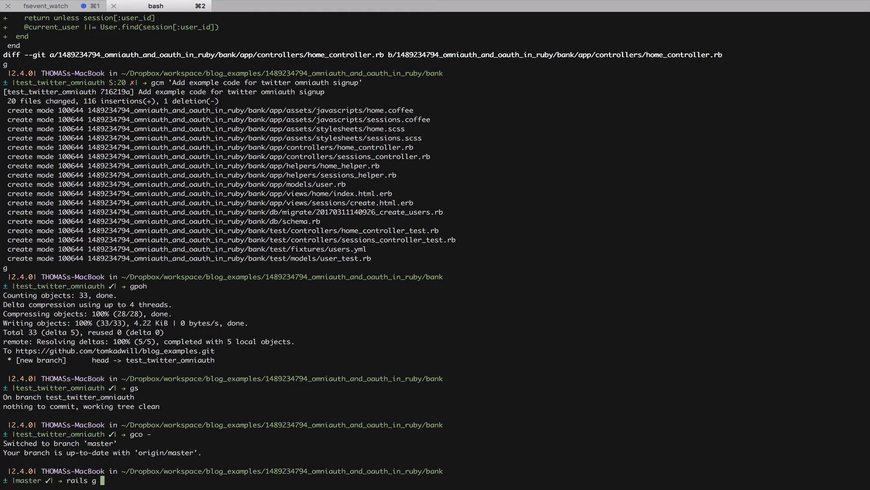
text(controller Ho)
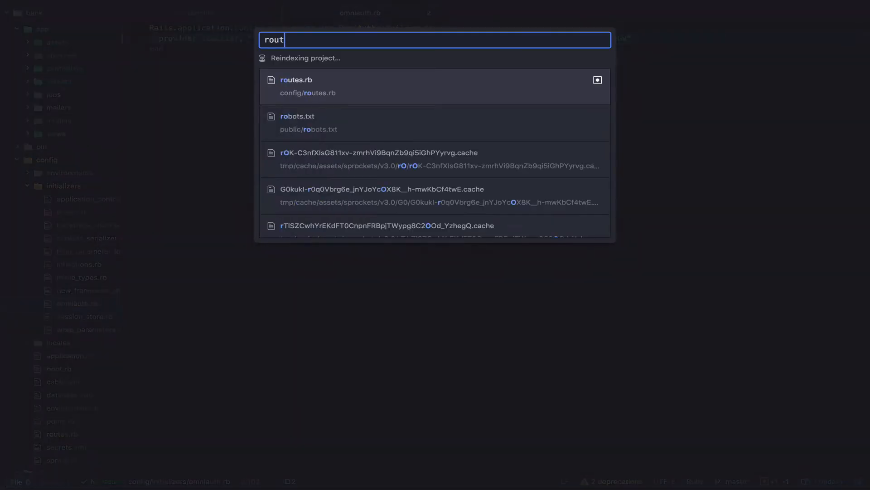
Open routes.rb through Atom's fuzzy finder.
click(295, 86)
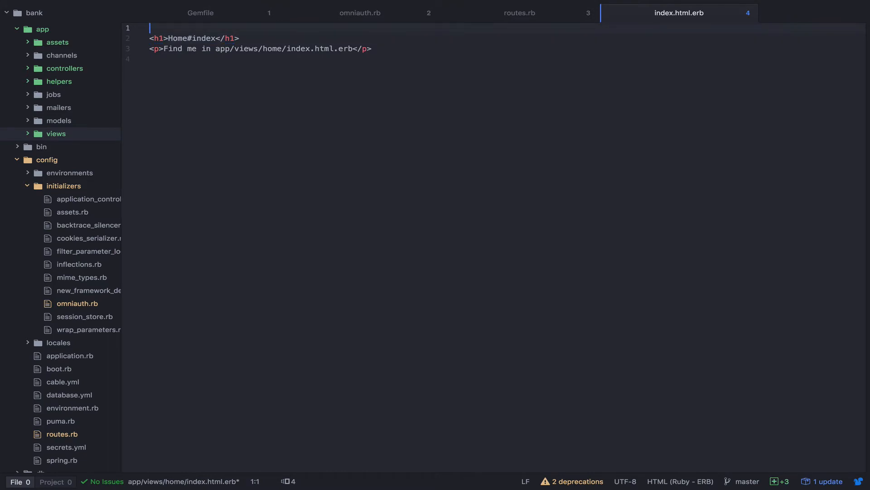
Add <%= link_to 'Sign in with Twitter', '/auth/twitter' %> to index.html.erb and save.
text(<%=  %>)
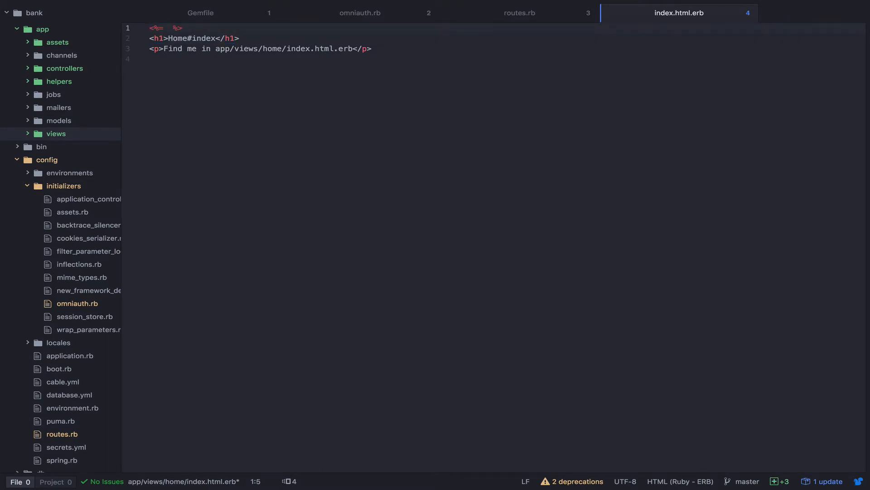
text(link_to)
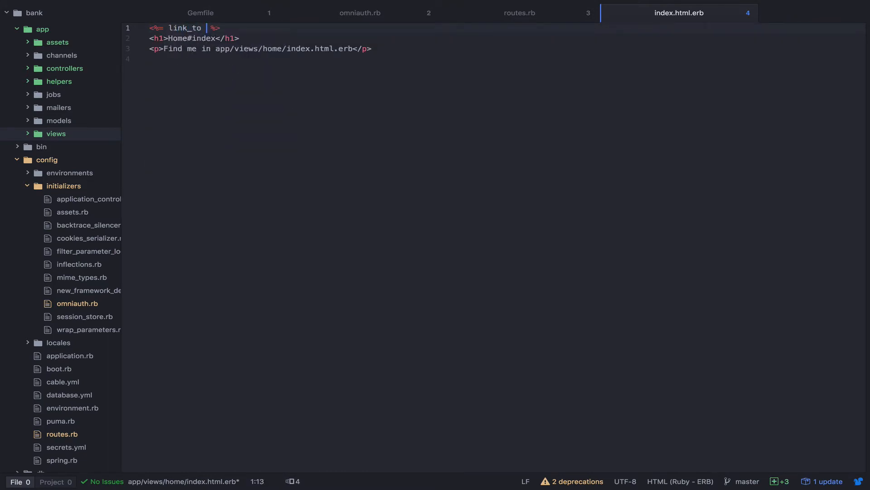
text('Sign ')
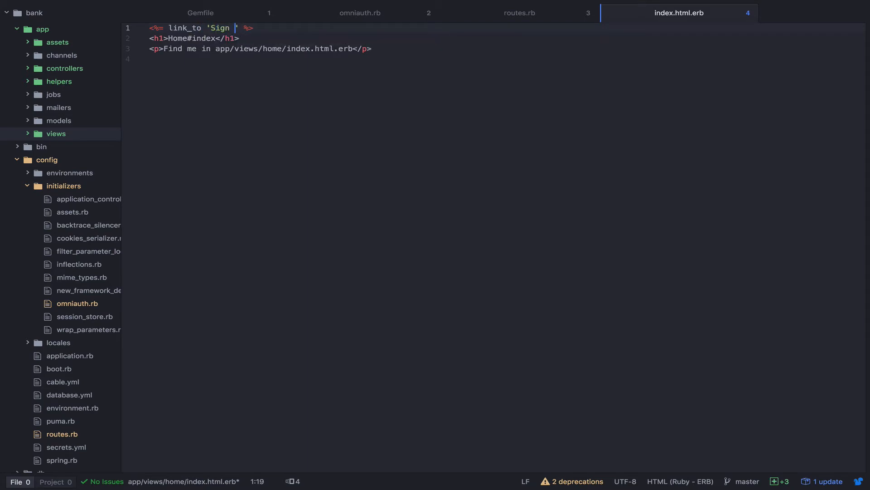
text(in with Twitter)
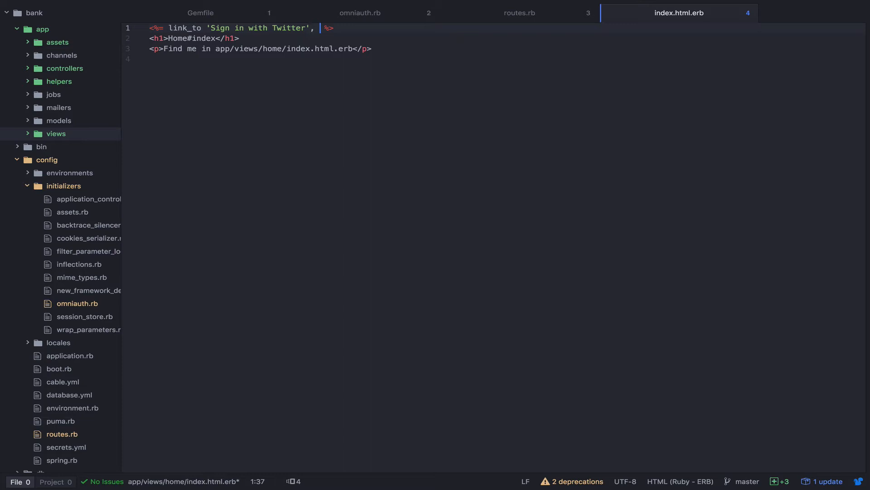
text(')
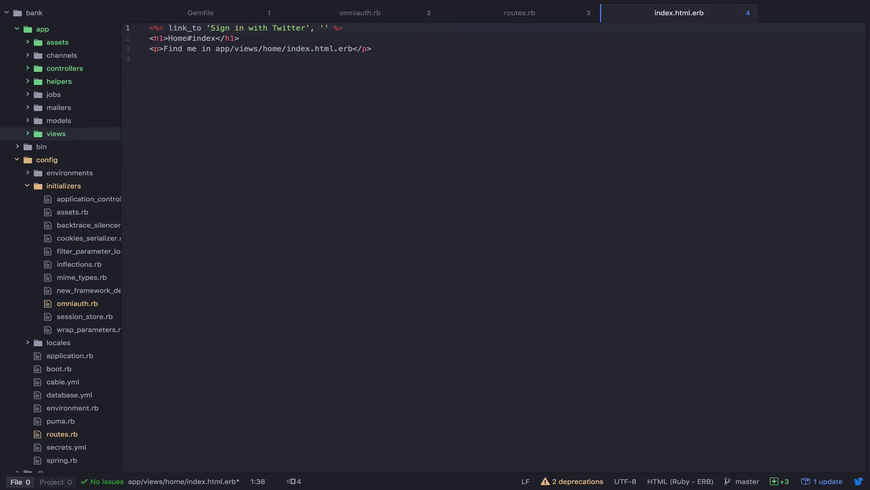
text(/)
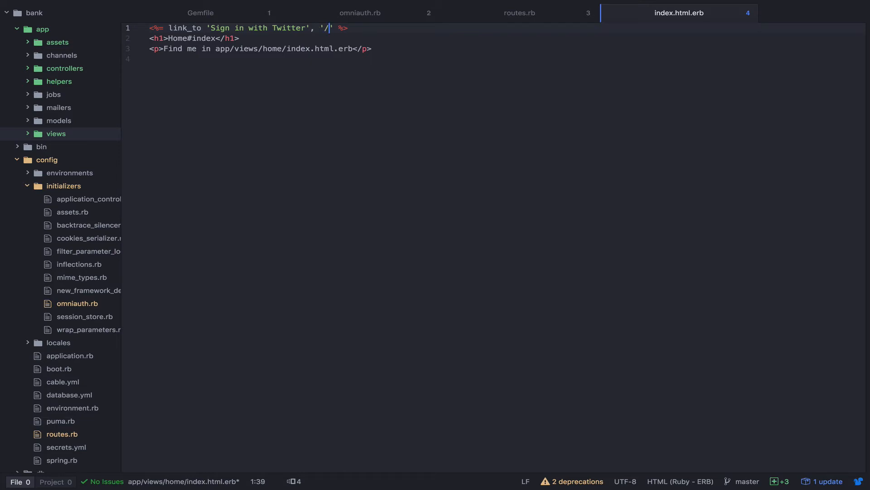
text(auth/)
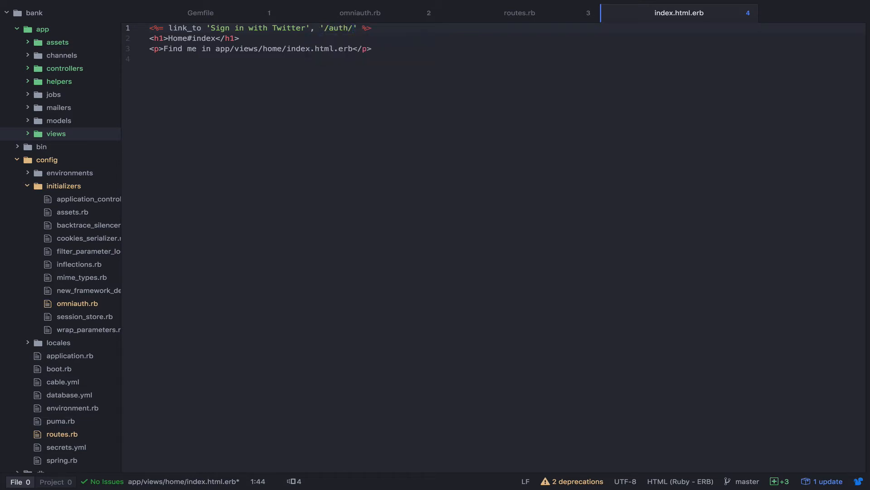
text(:provider)
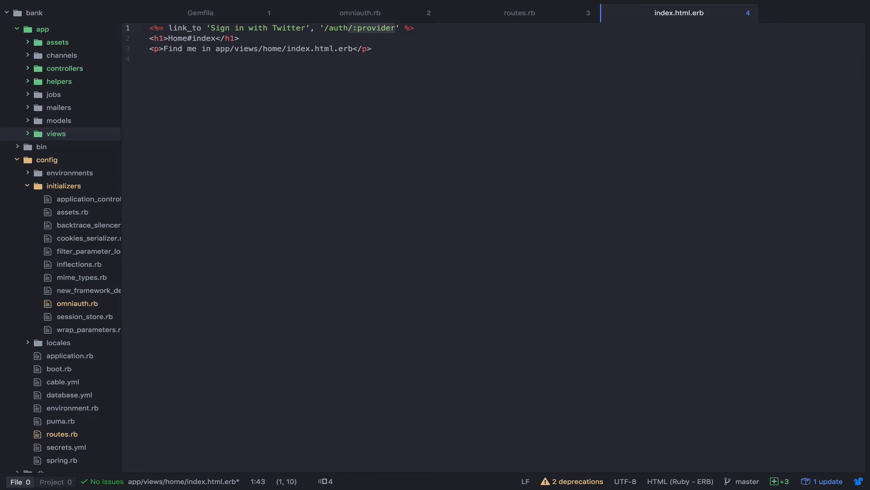
text(twitter)
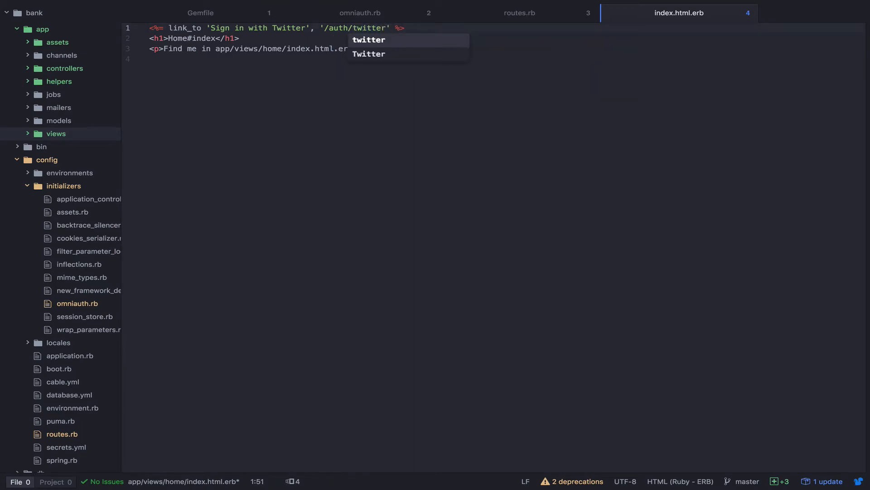
key(Escape)
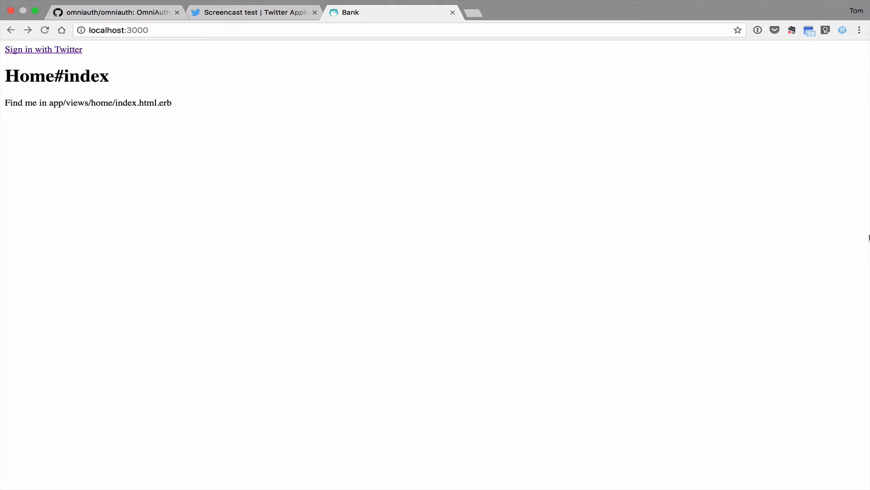
mouse_move(46, 54)
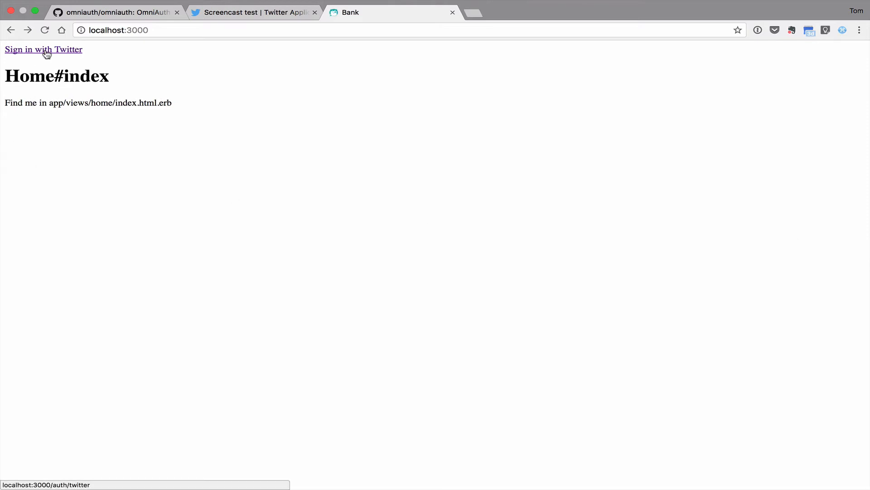
Follow the Sign in with Twitter link to reach the SessionsController routing error.
click(43, 49)
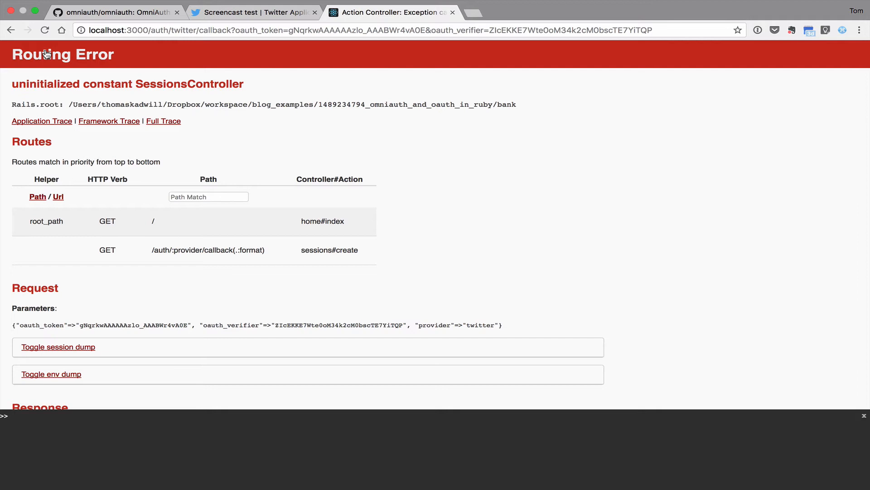
mouse_move(866, 169)
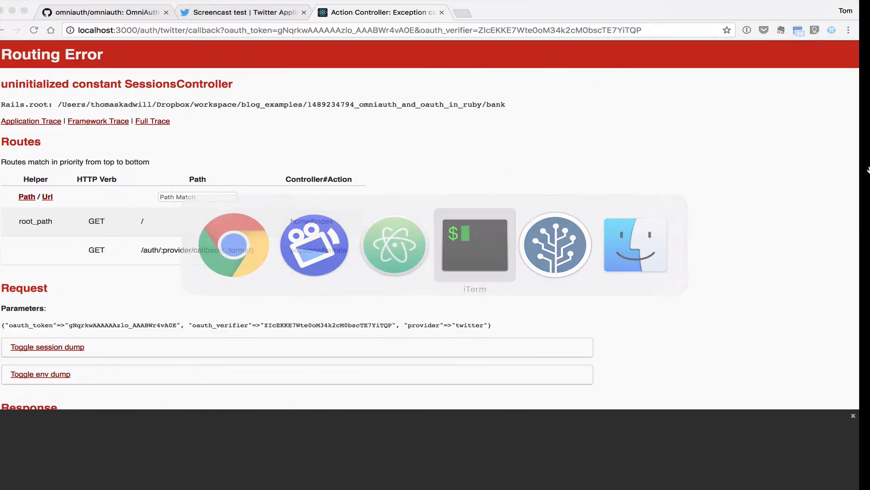
Run rails g controller Sessions create in iTerm and review the generated files.
click(474, 246)
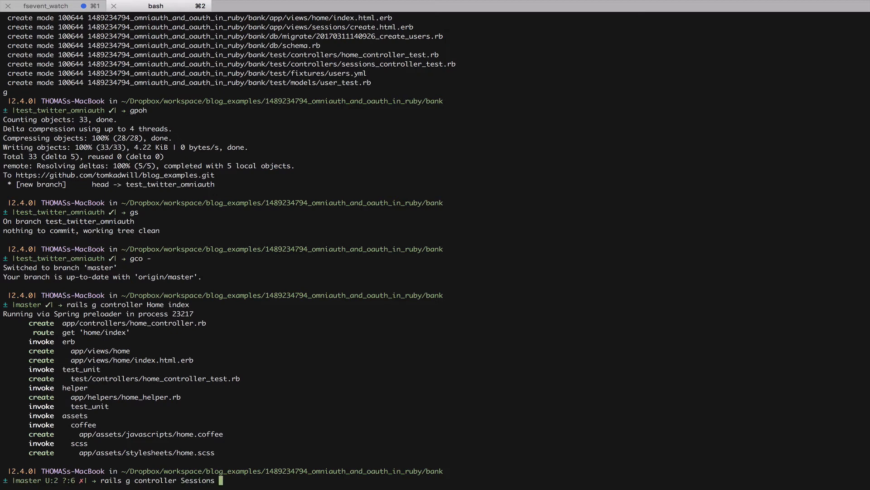
text(create)
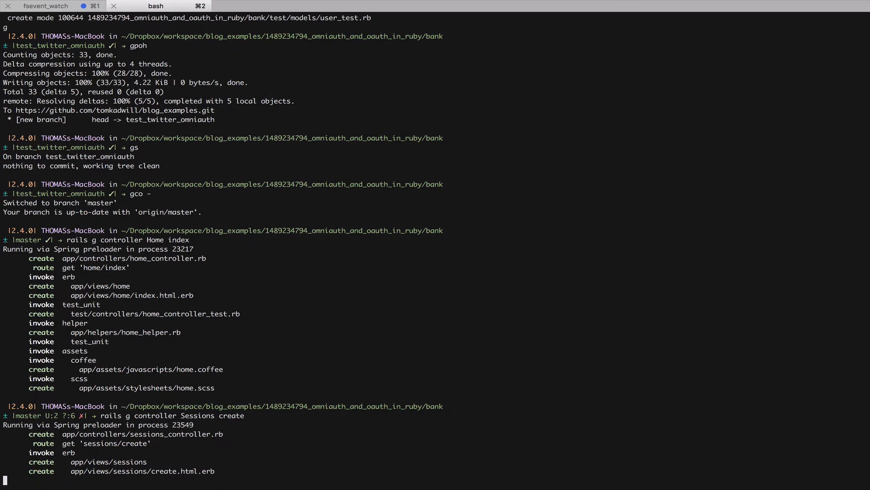
scroll(down, 3)
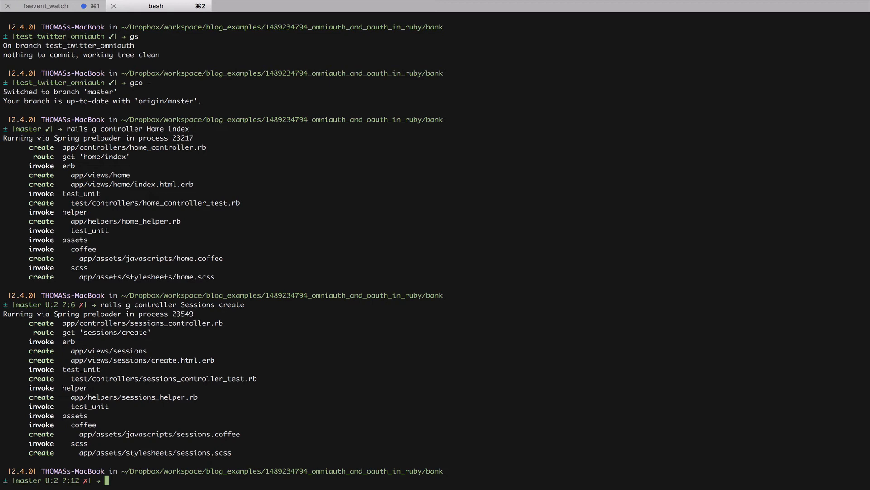
mouse_move(865, 277)
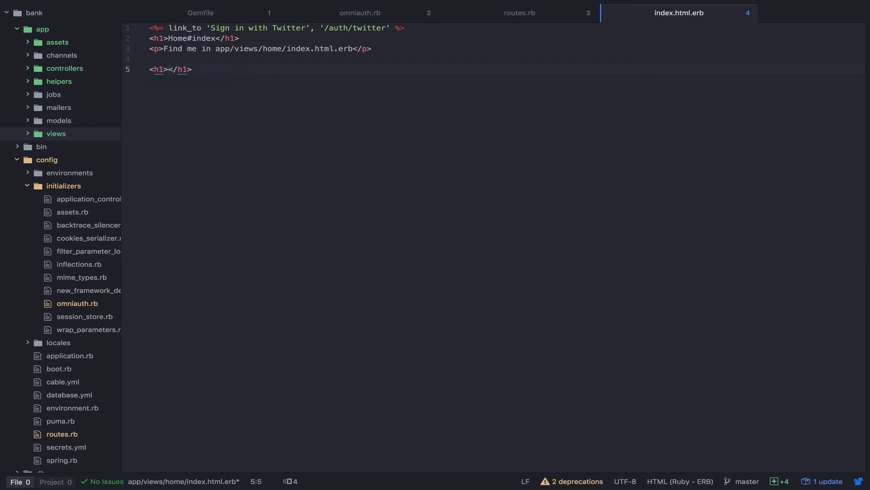
text(Hi -)
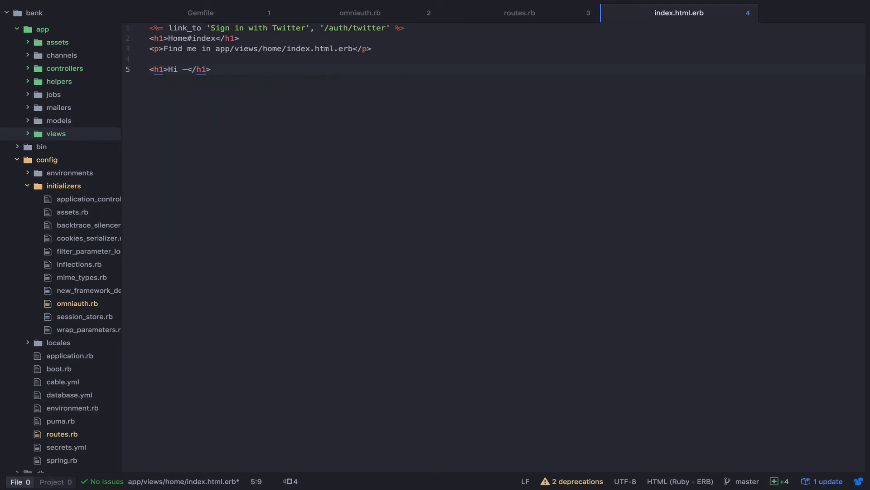
text(=)
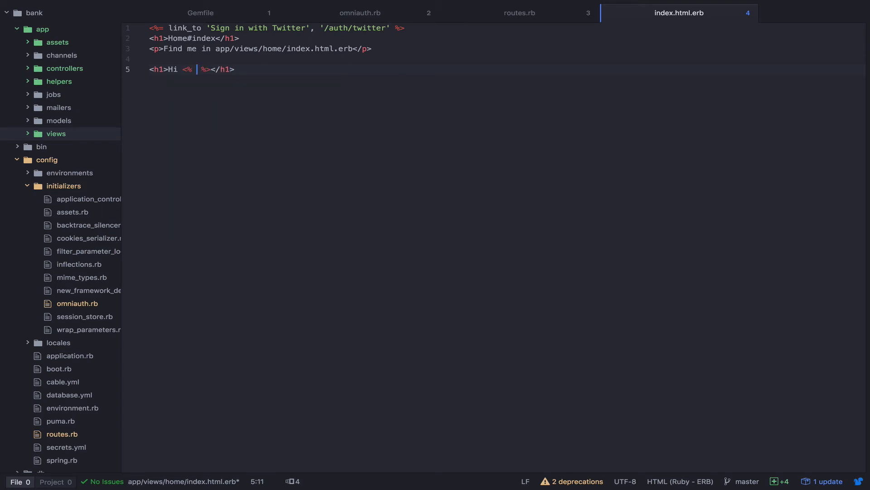
text(=)
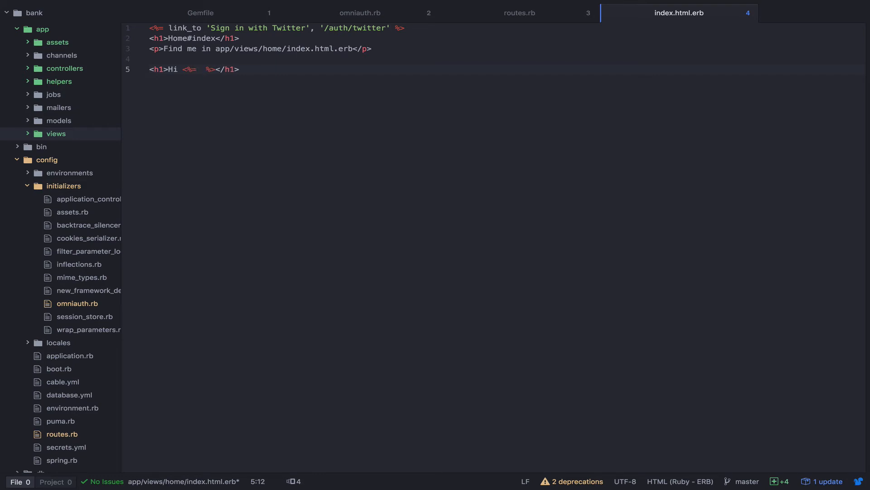
text(@current_user)
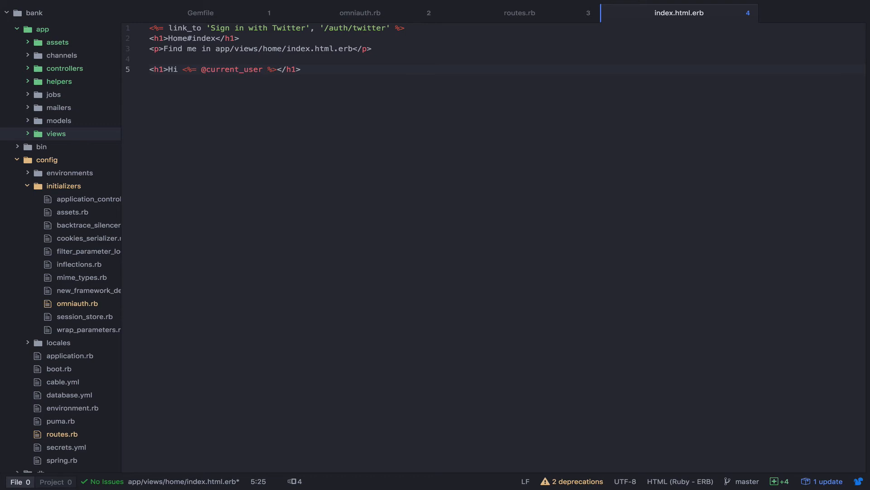
text(.name)
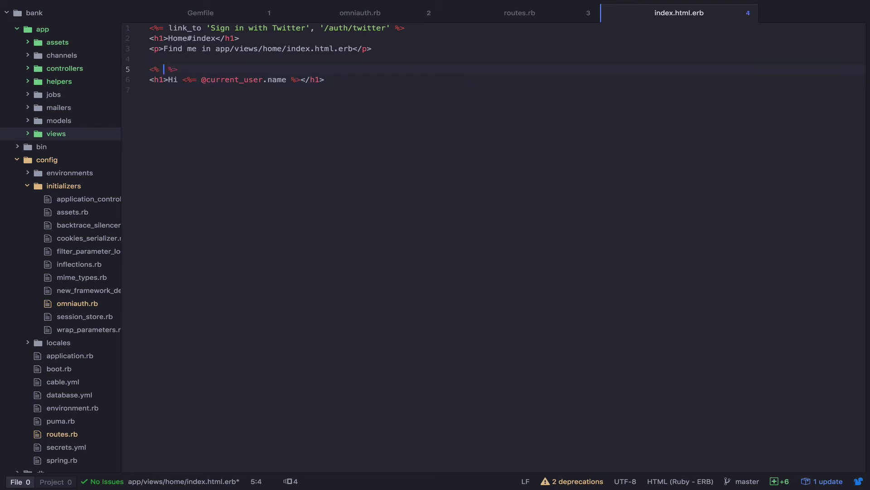
text(if @)
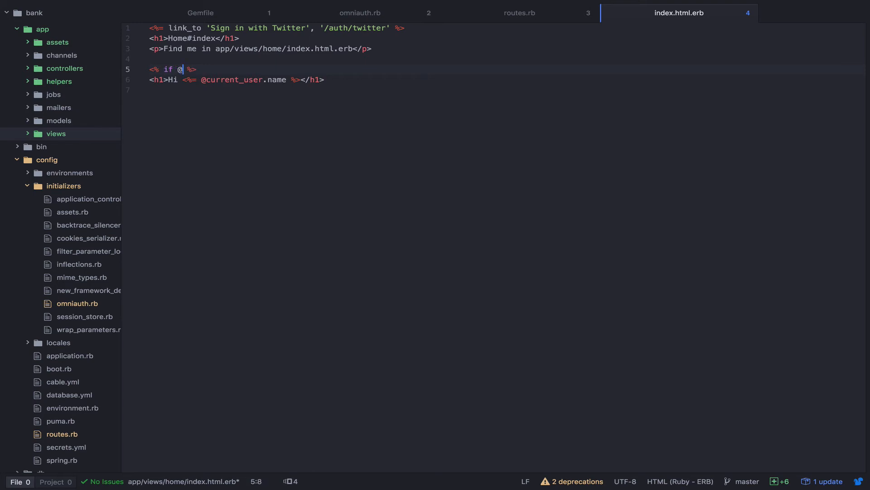
text(current_user)
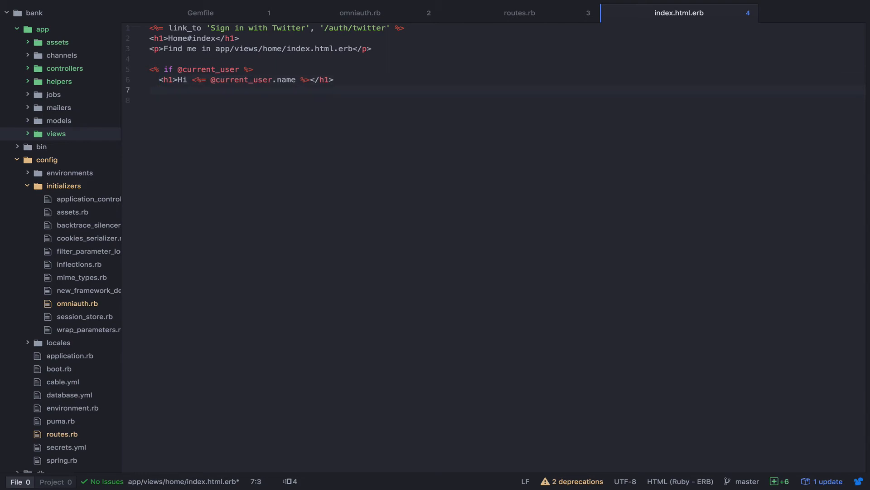
text(end %>)
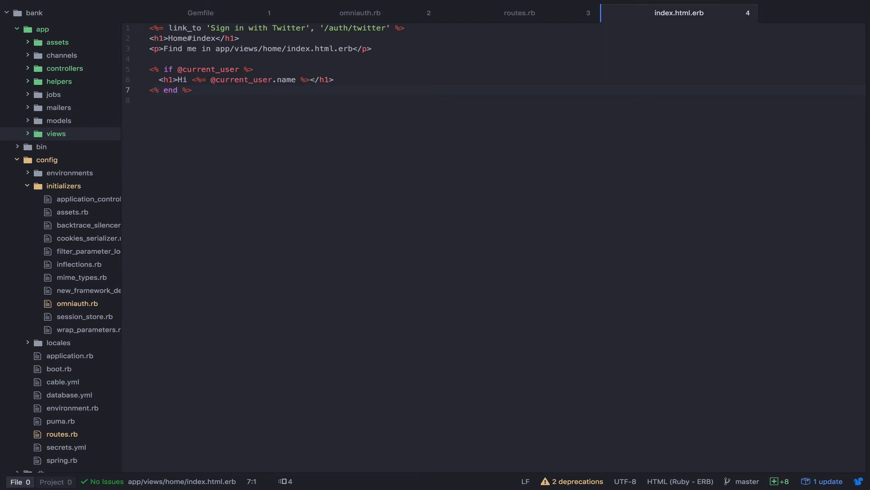
Save the view and locate the application controller via the fuzzy finder ('applica').
click(149, 90)
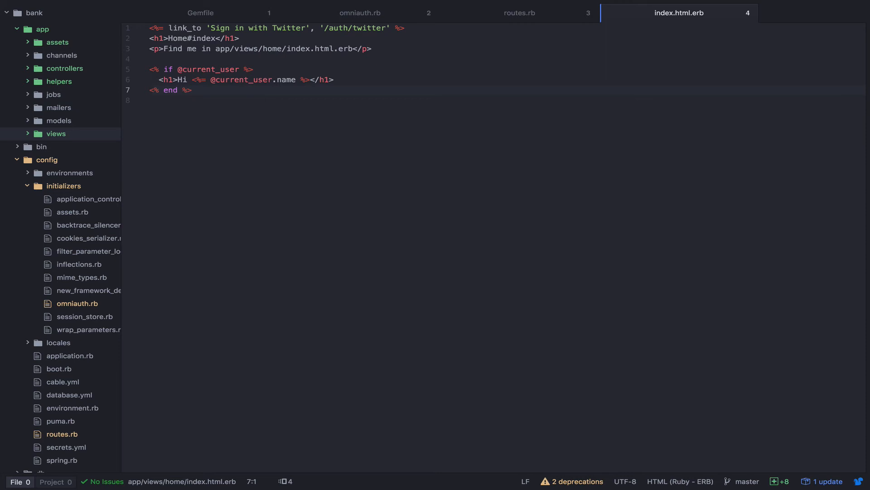
click(150, 89)
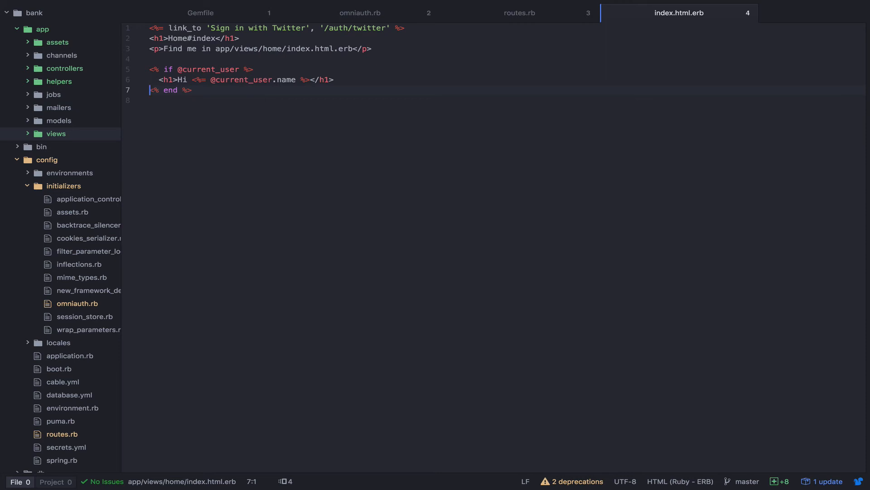
text(applica)
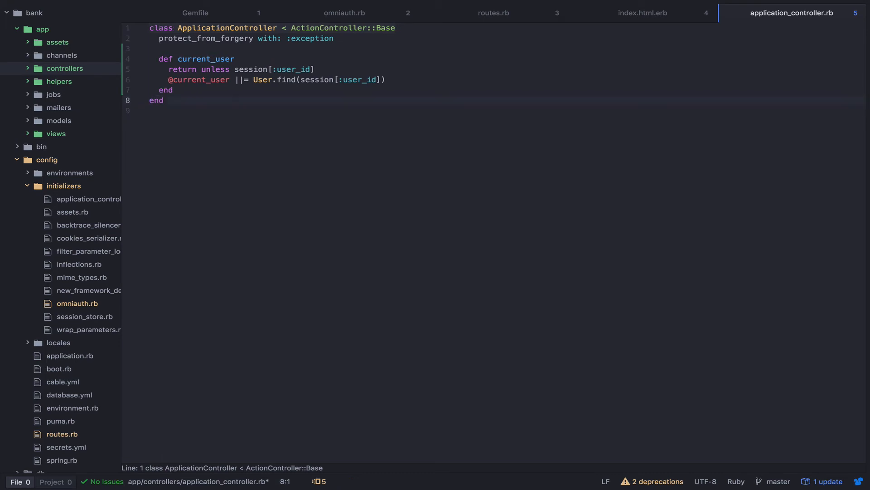
click(149, 101)
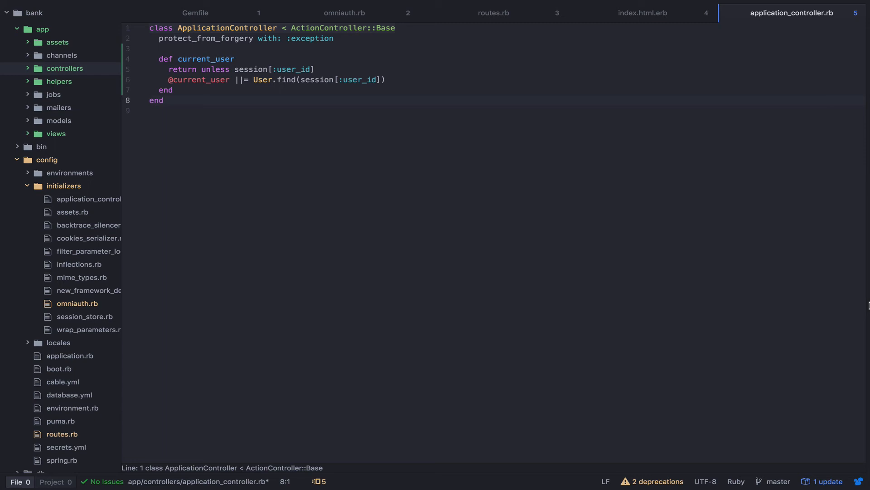
click(150, 101)
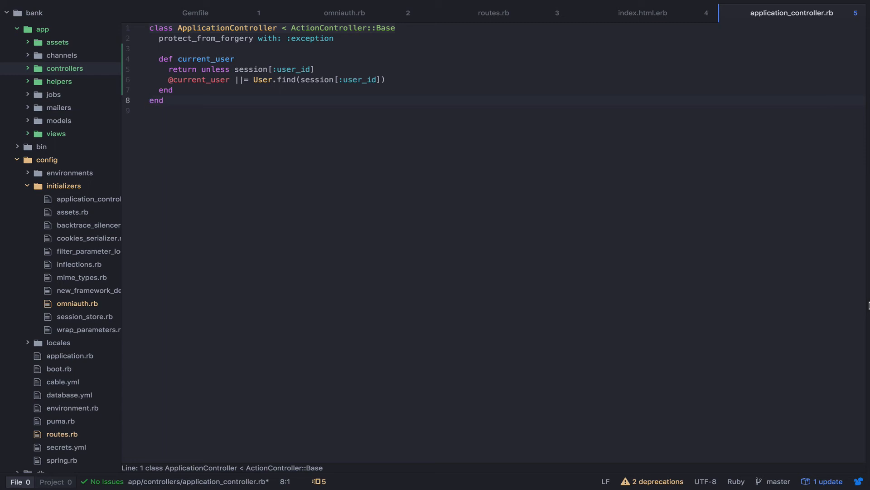
click(150, 100)
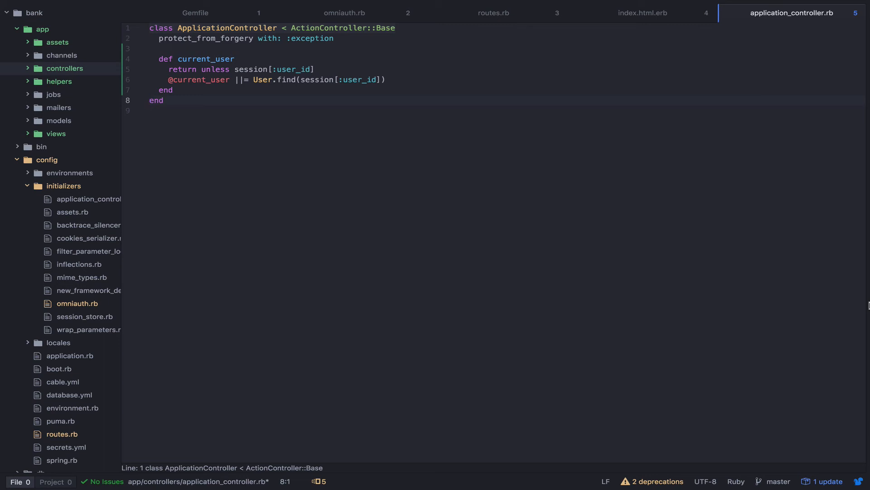
click(150, 100)
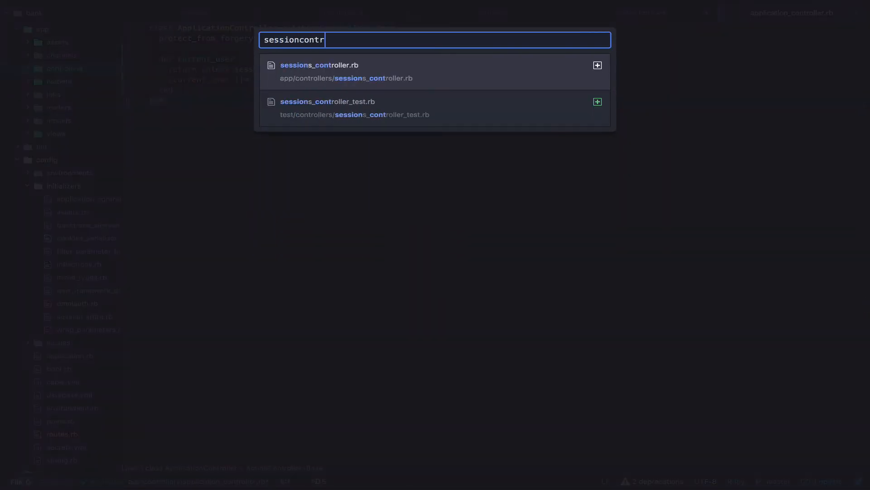
Bring up sessions_controller.rb in the editor.
click(319, 65)
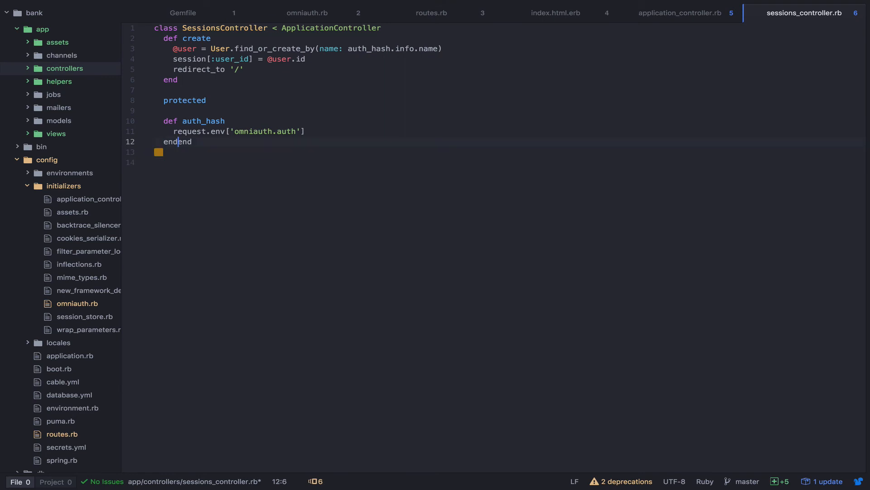
key(enter)
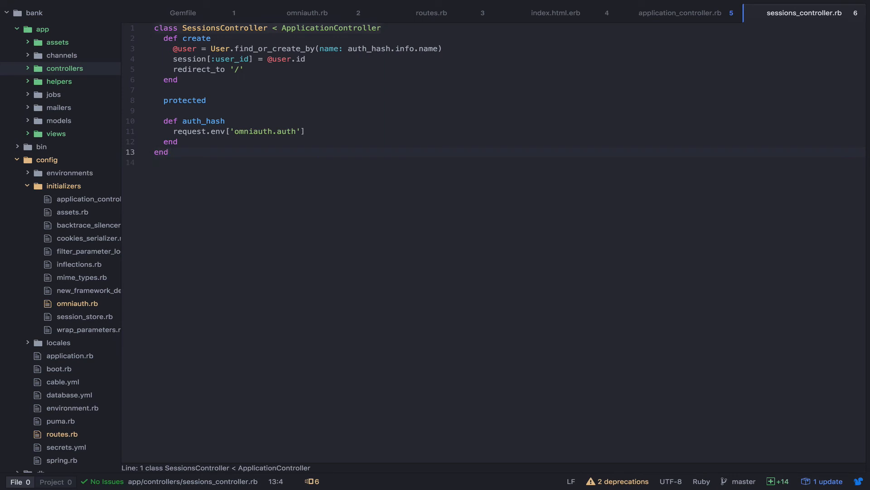
Fix the duplicated 'end' indentation at the bottom of the controller and save the file.
click(170, 151)
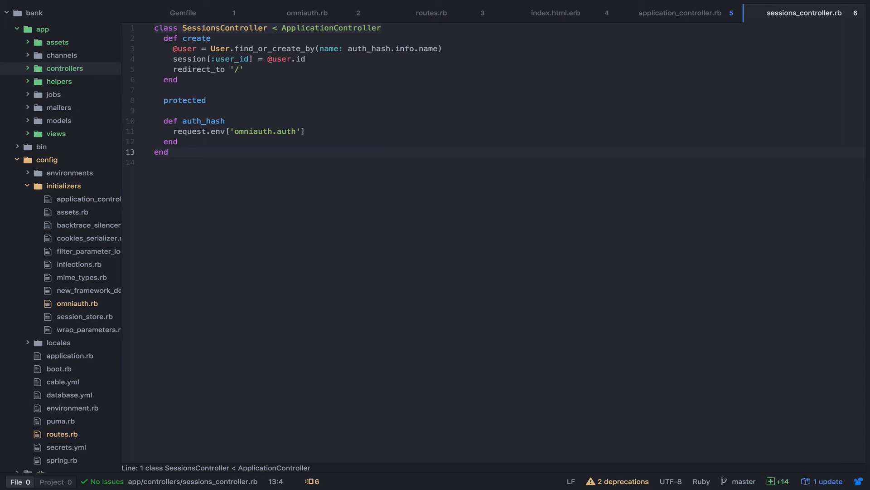
click(169, 152)
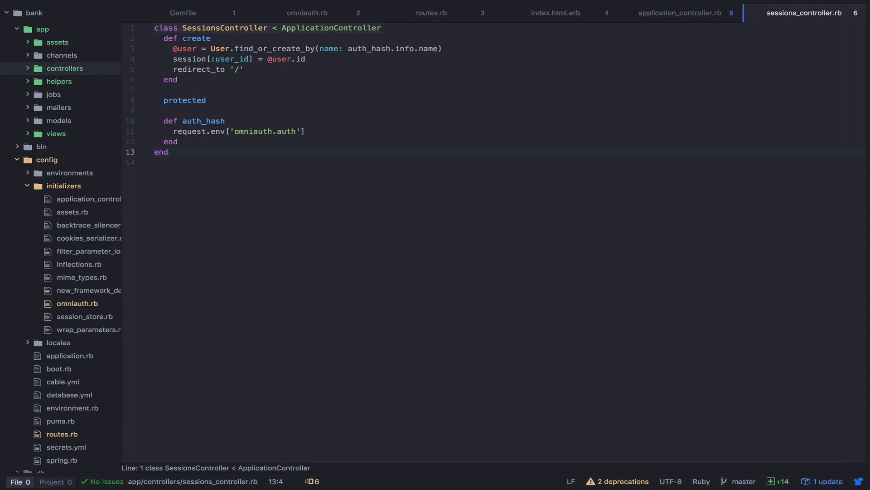
click(170, 152)
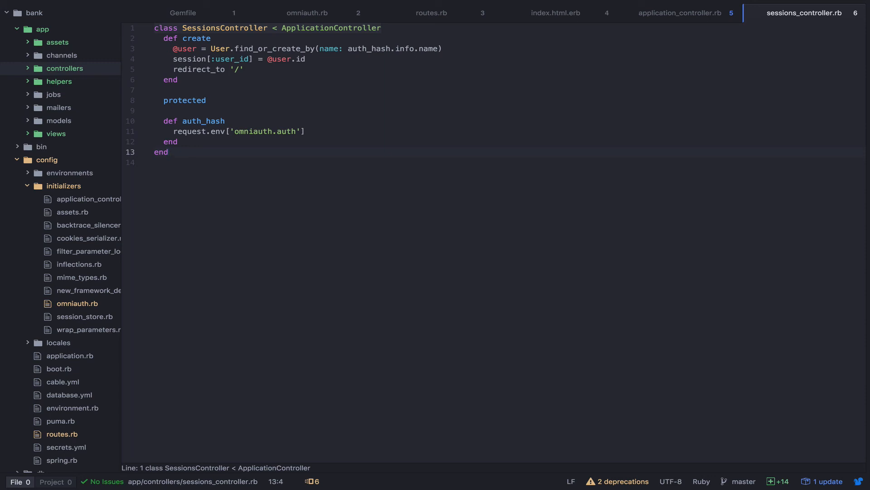
click(169, 152)
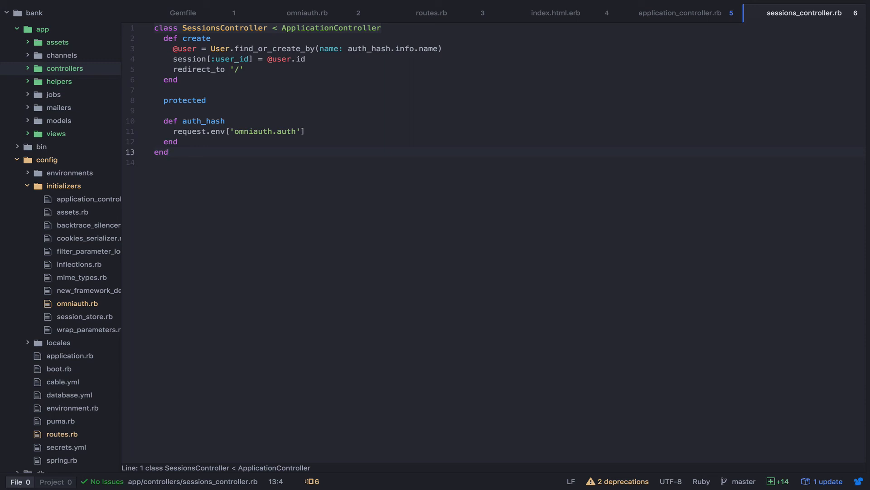
click(170, 152)
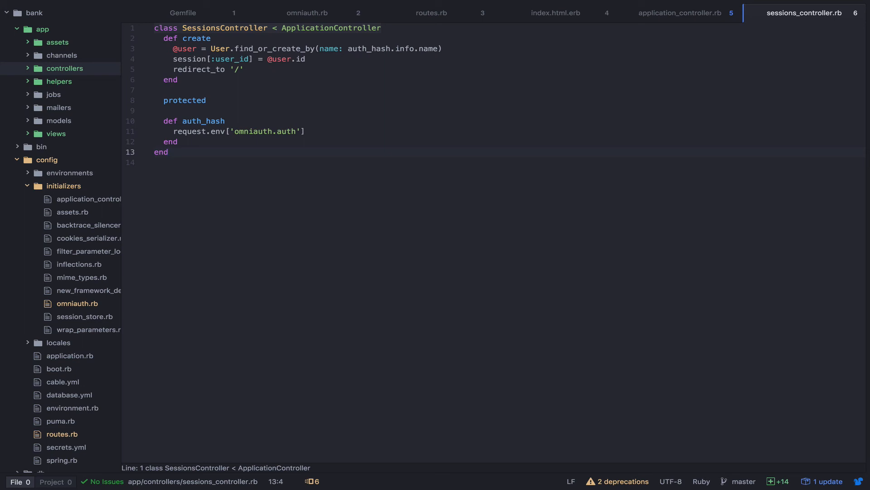
click(170, 152)
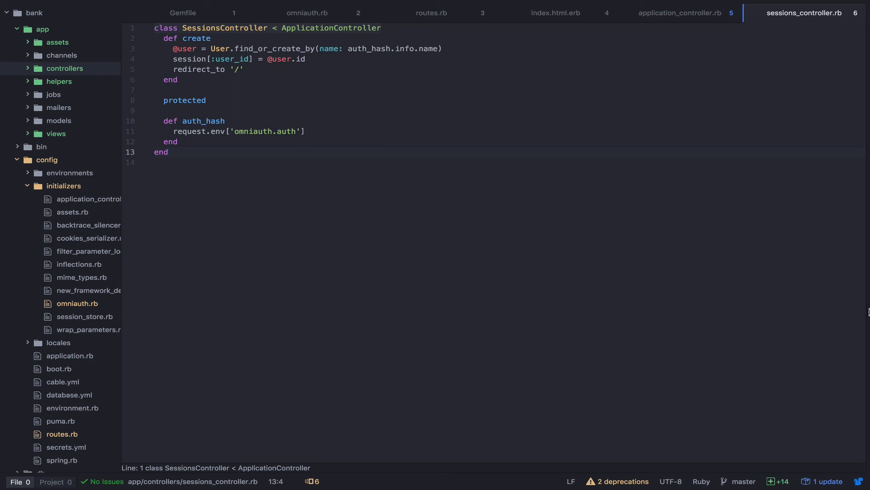
click(170, 152)
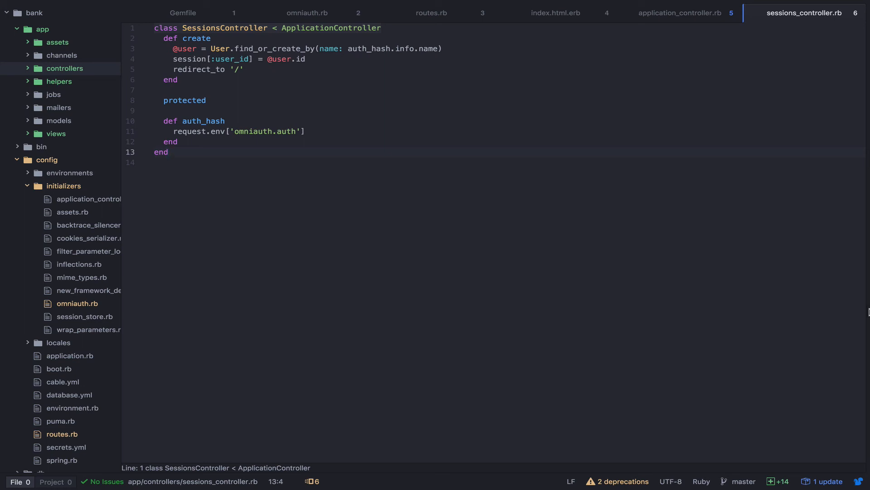
click(155, 7)
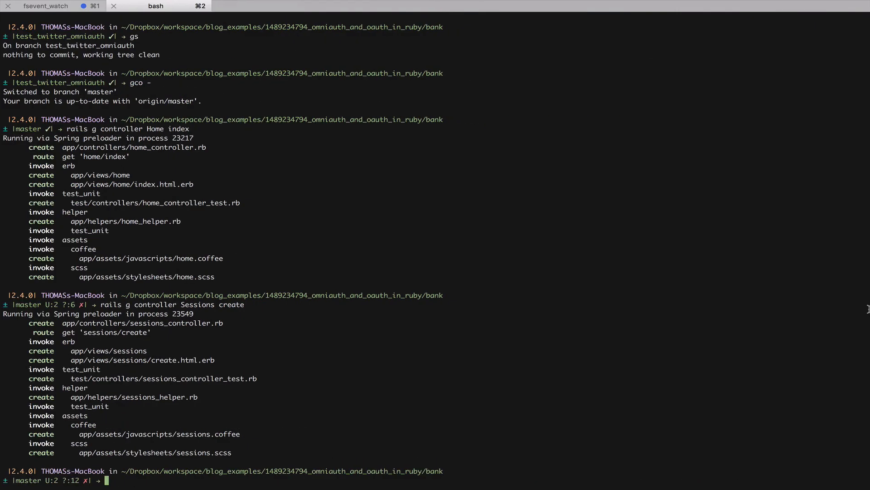
Run 'rails g model User name:string' to generate the User model.
text(rails g)
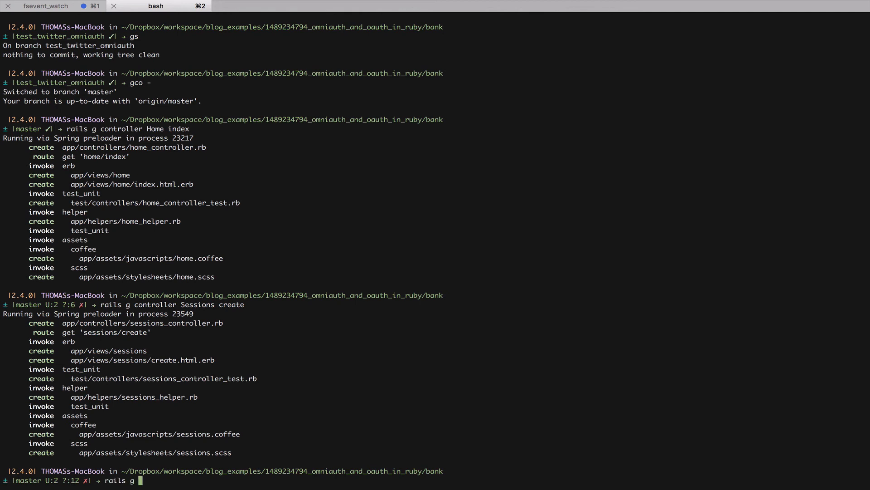
text(model User)
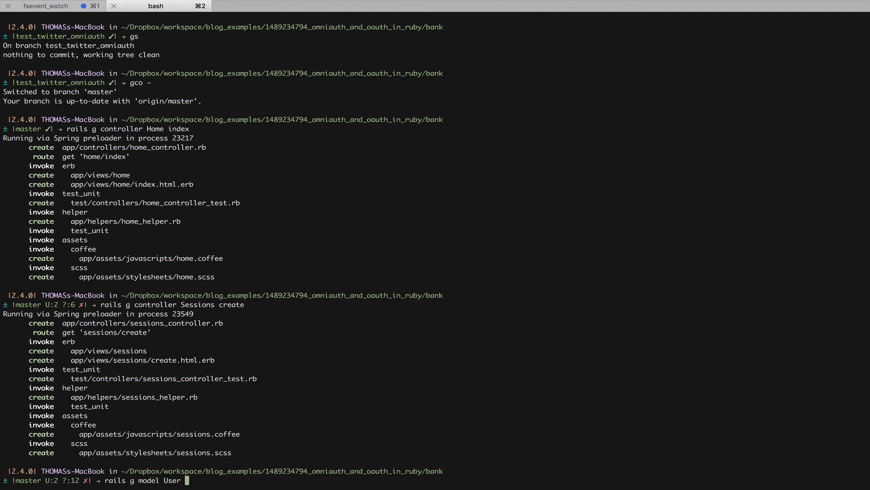
text(name:)
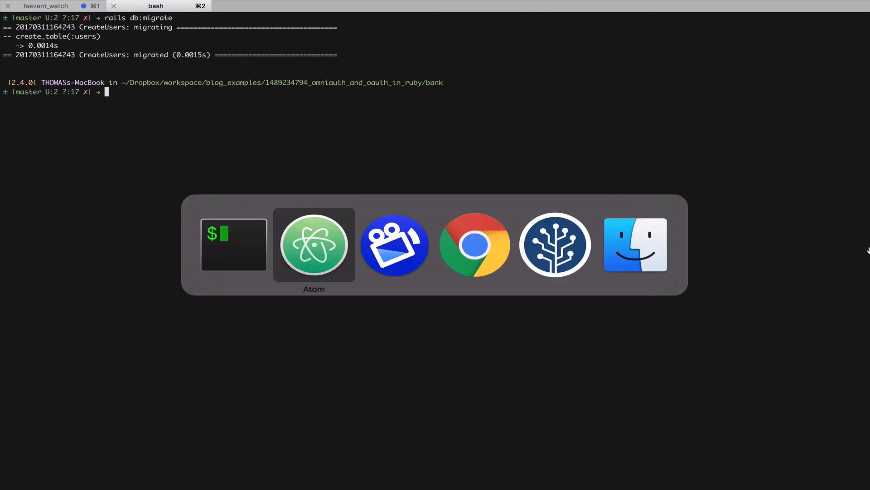
click(313, 244)
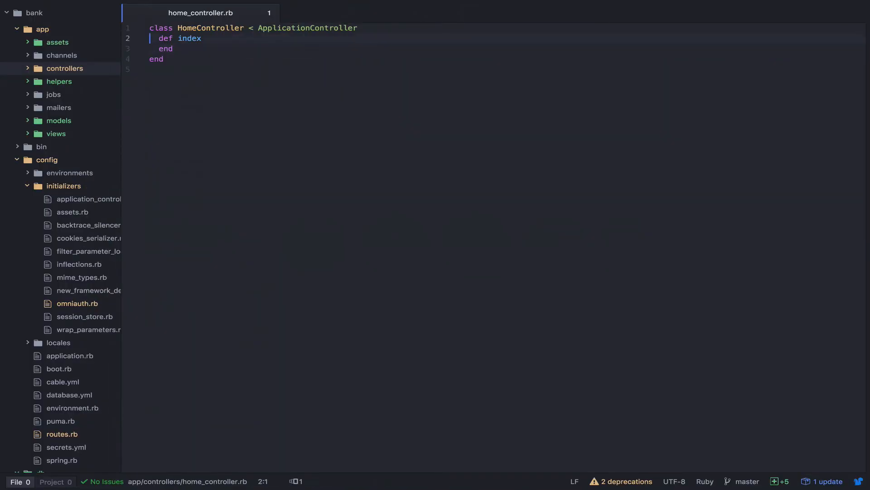
text(@ca)
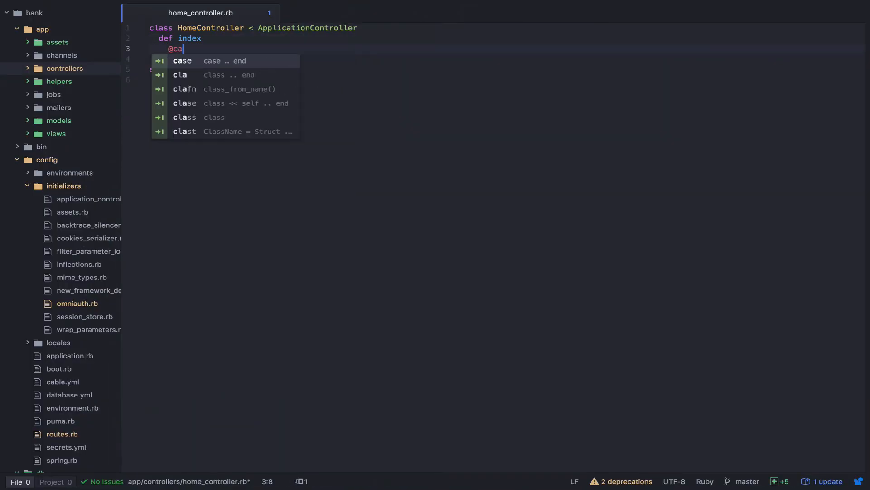
text(current_user =)
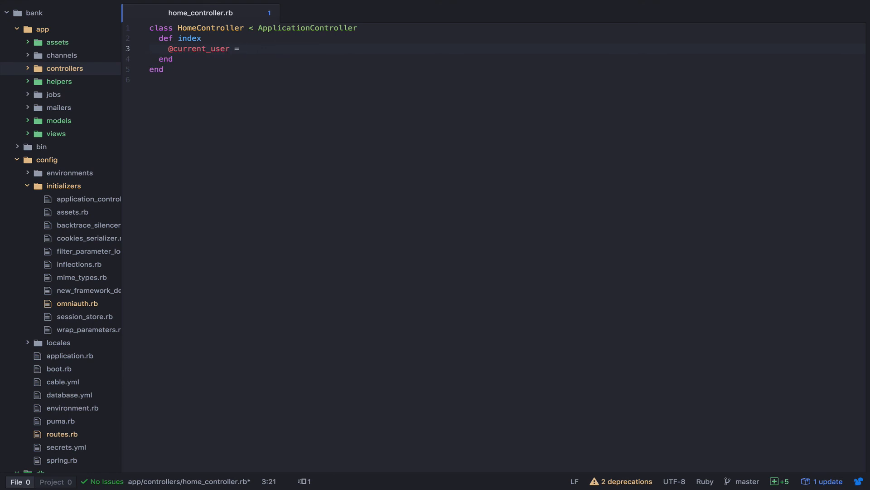
text(current_user)
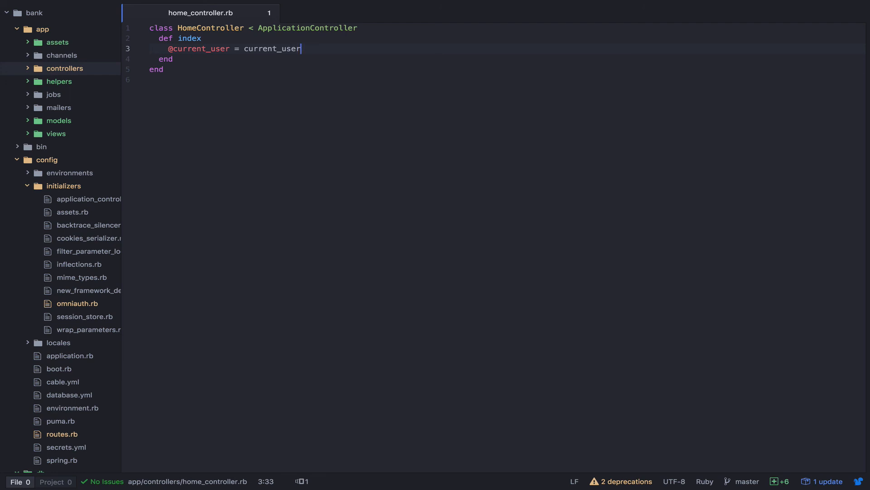
mouse_move(530, 268)
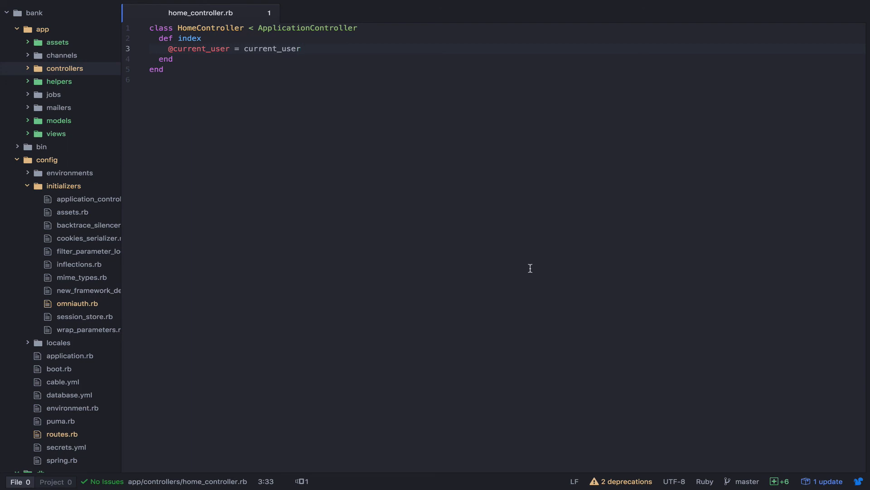
click(301, 48)
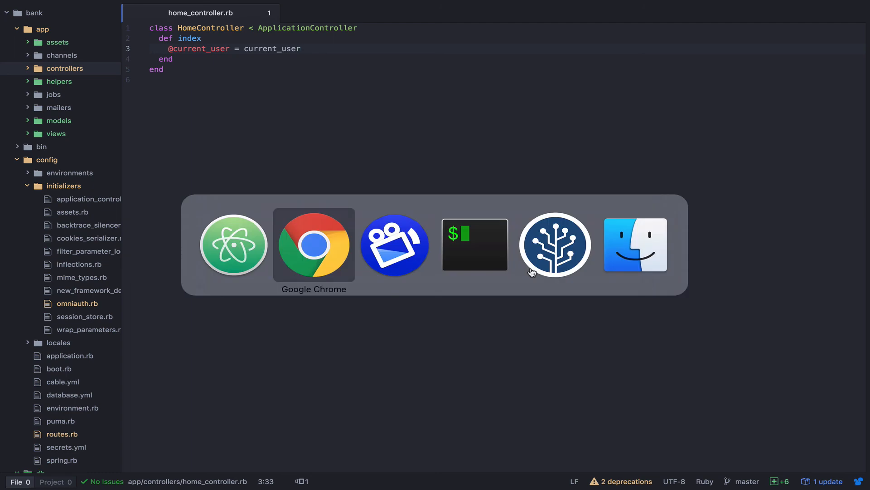
Use the 'Sign in with Twitter' link on localhost:3000 so the page greets the user by name.
click(313, 245)
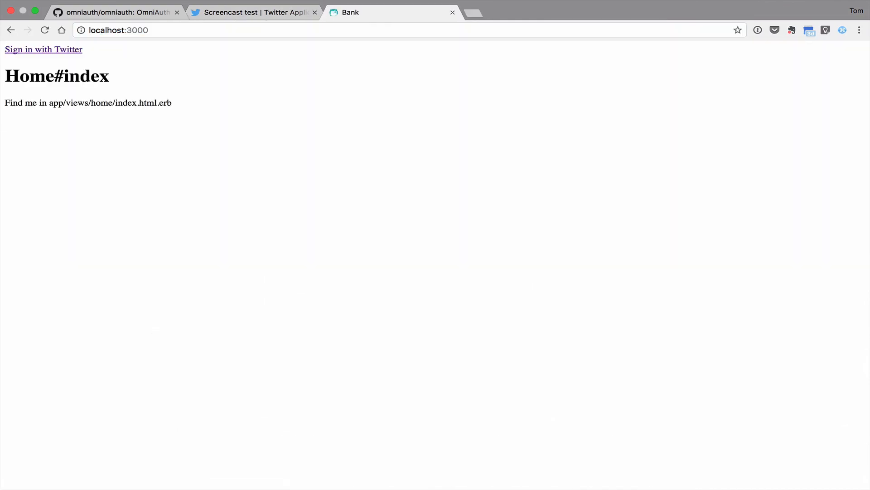
click(44, 49)
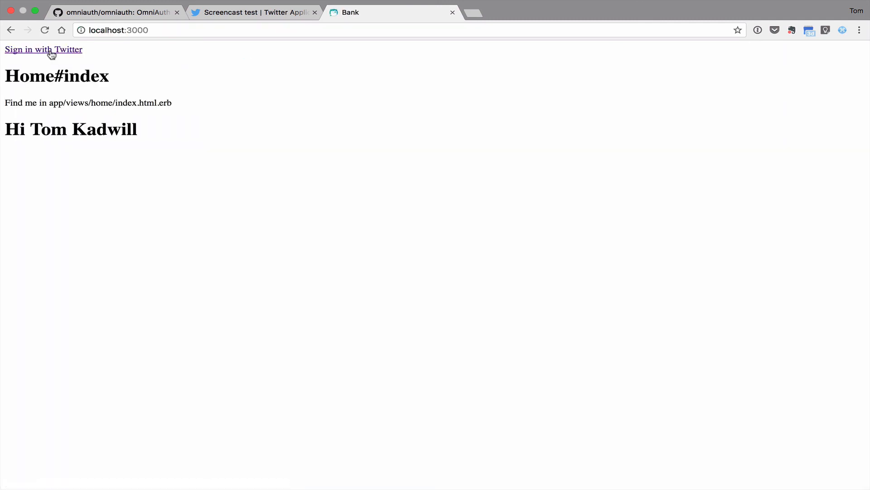